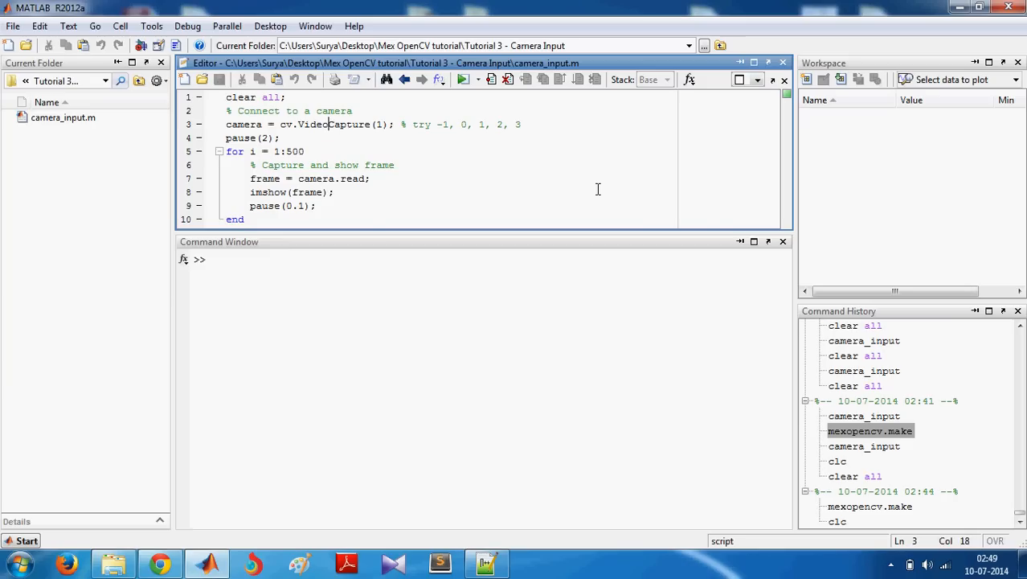
mouse_move(453, 170)
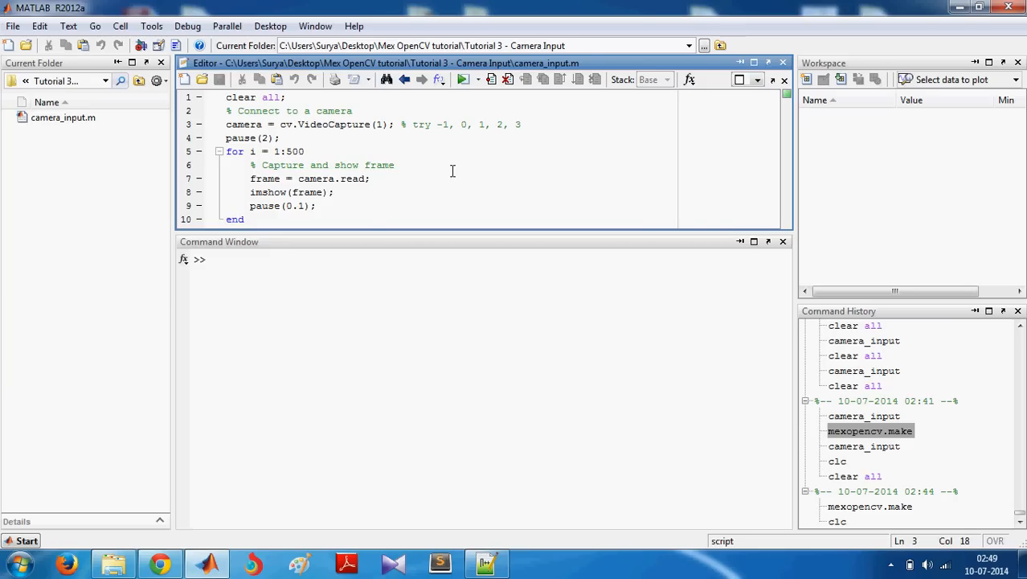
mouse_move(405, 152)
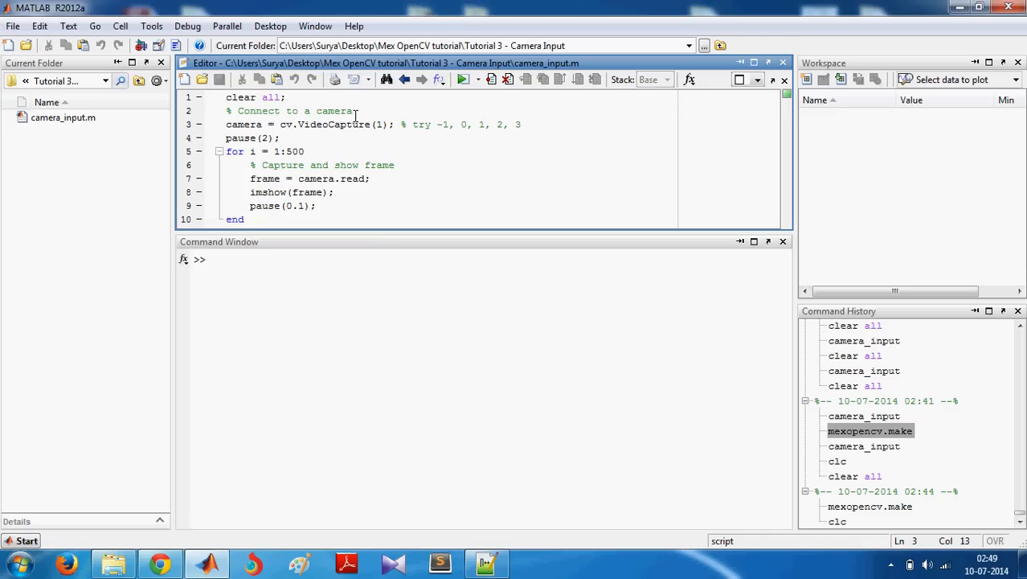
Highlight the cv.VideoCapture camera connection call on line 3 of camera_input.m
left_click(389, 123)
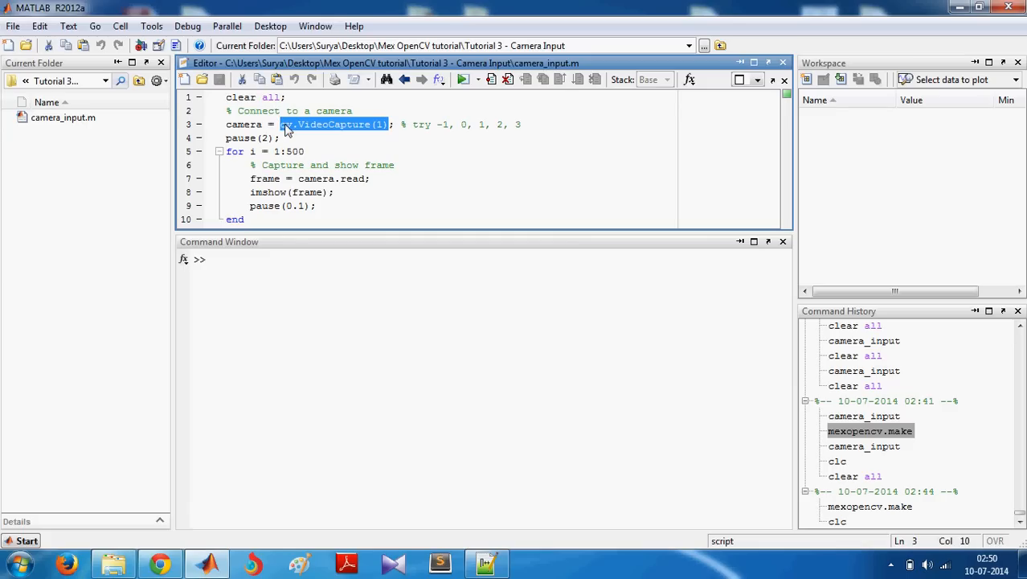
double_click(244, 124)
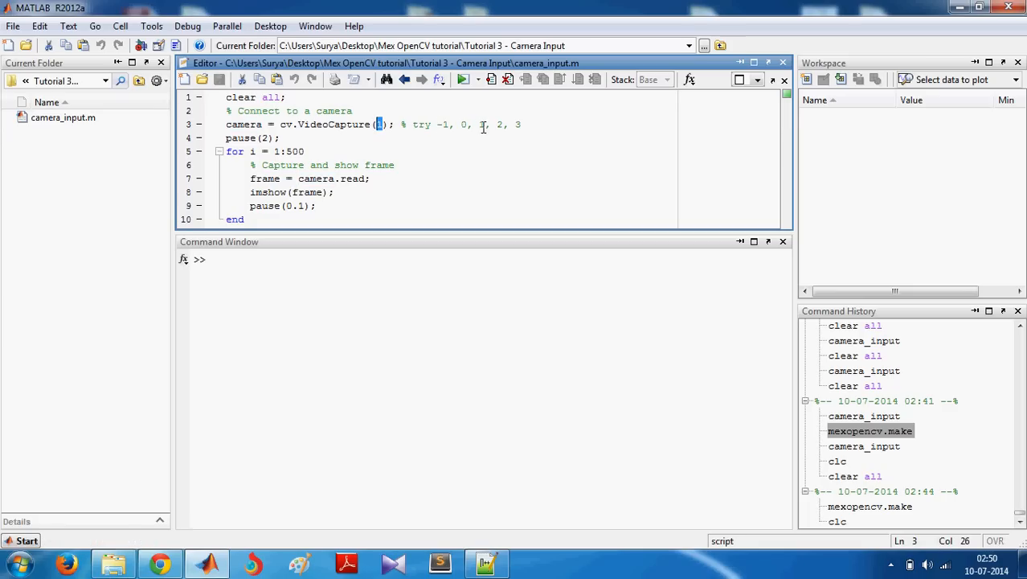
type("1")
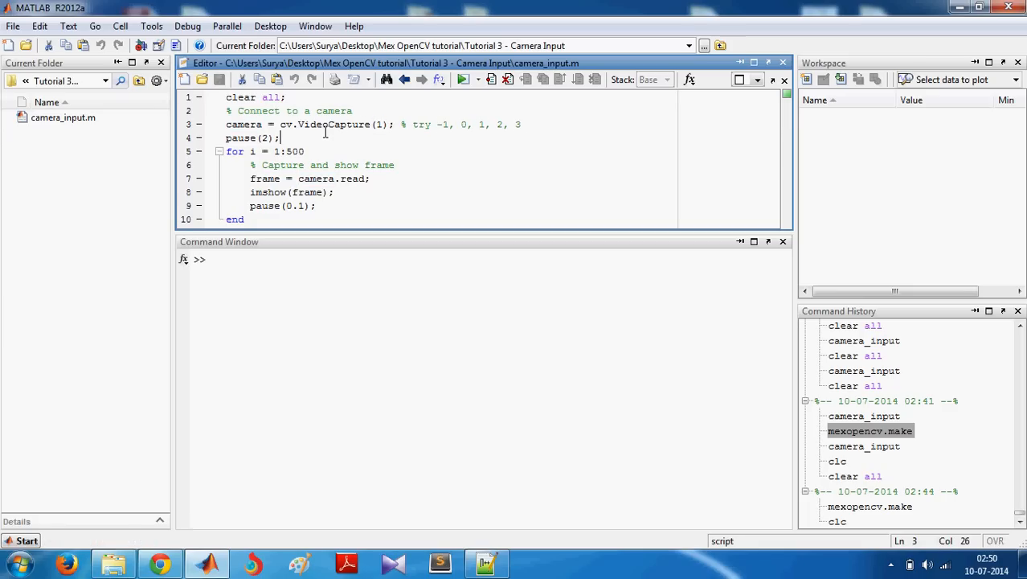
left_click(270, 138)
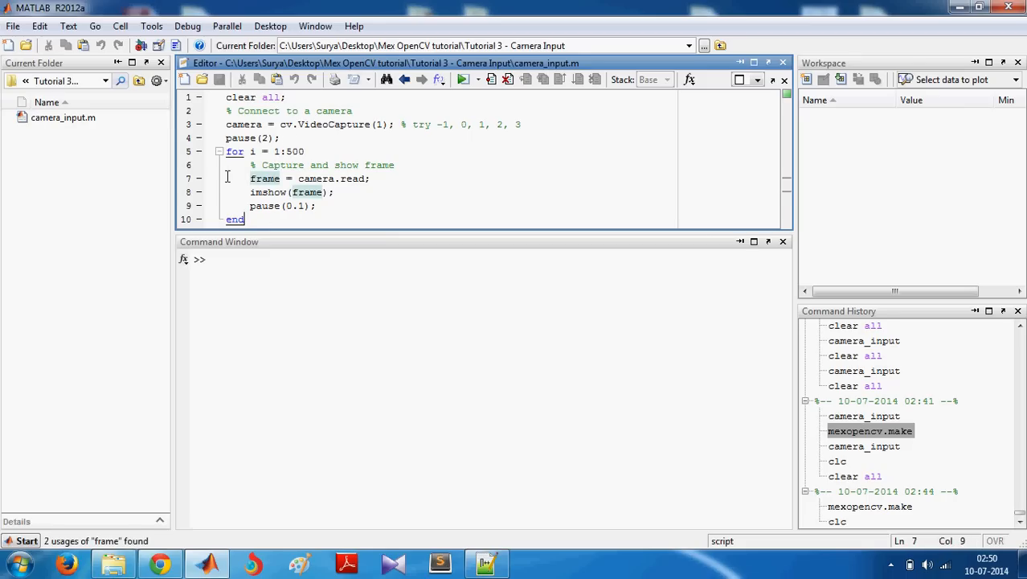
Highlight the frame variable on line 7 and the whole capture-and-show loop
left_click(313, 179)
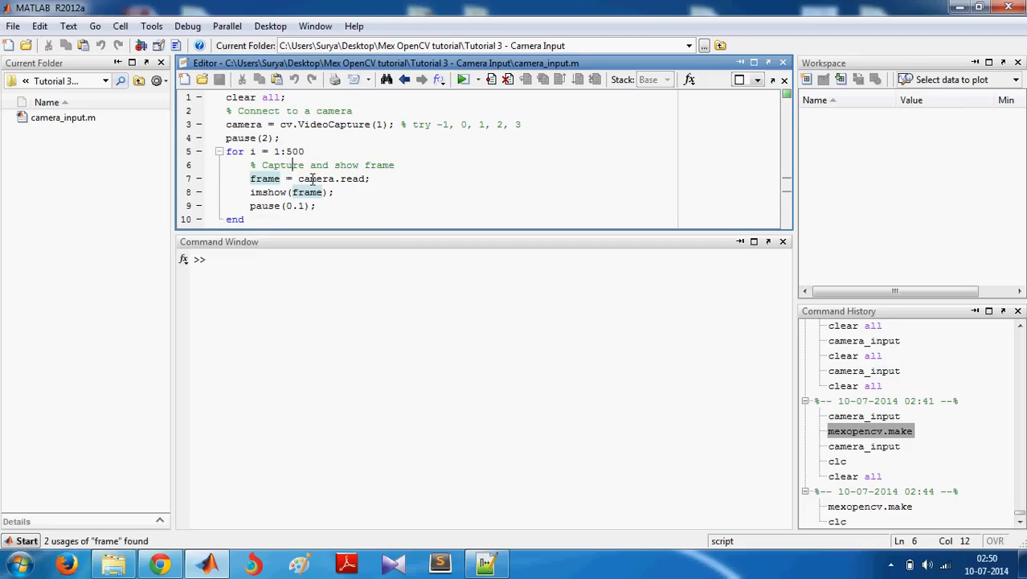
double_click(315, 179)
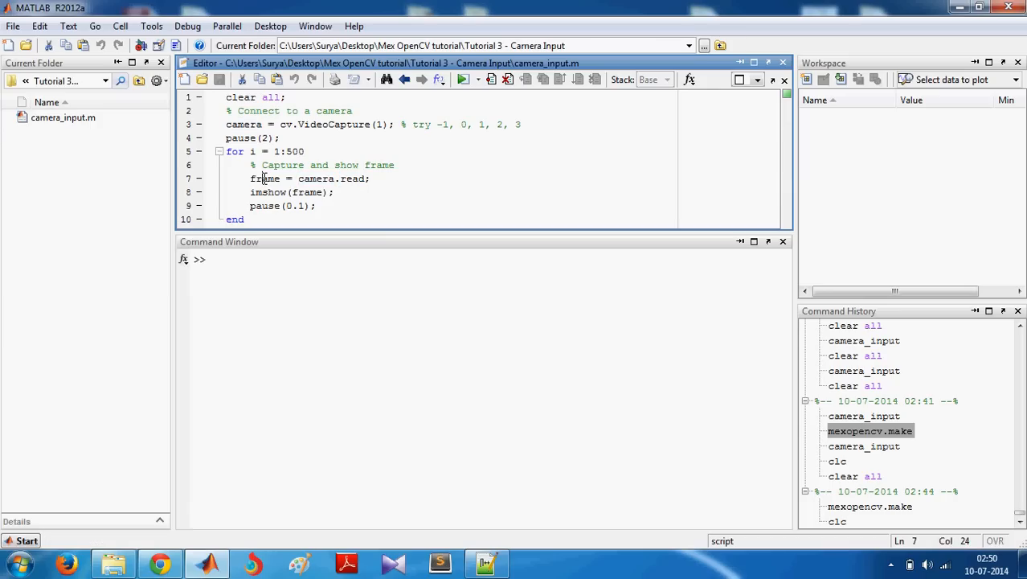
double_click(314, 178)
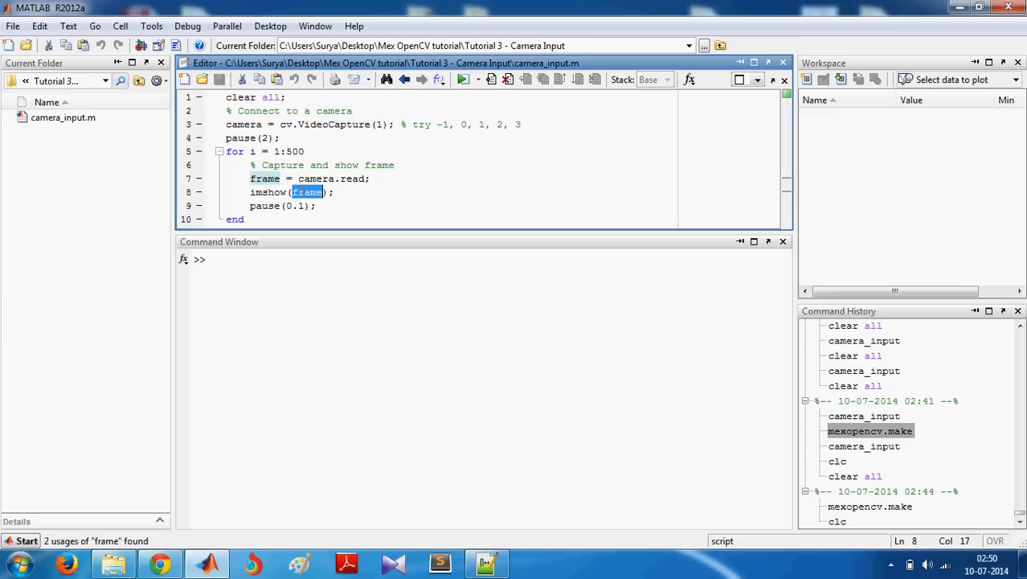
left_click_drag(227, 152, 245, 219)
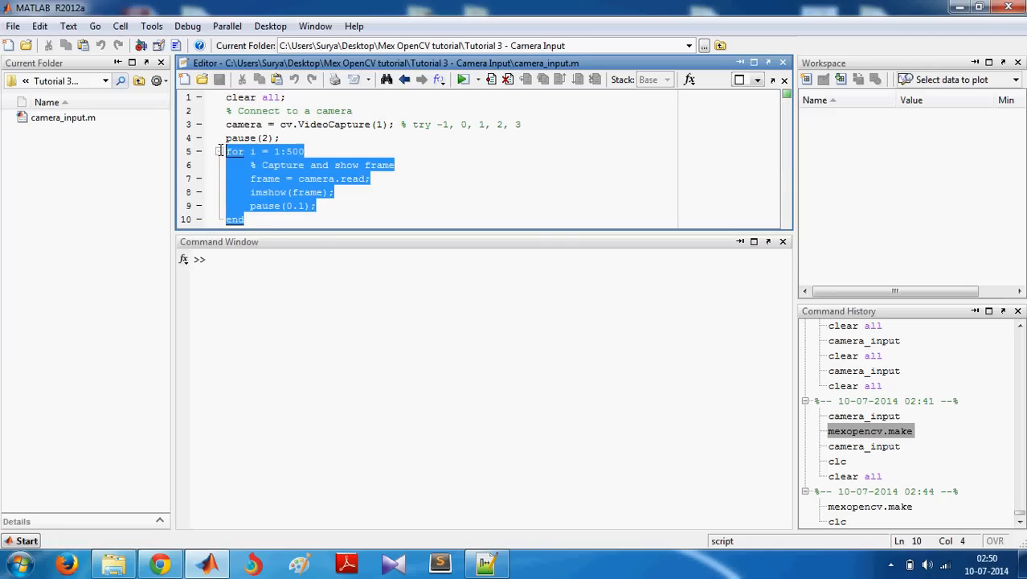
left_click(336, 193)
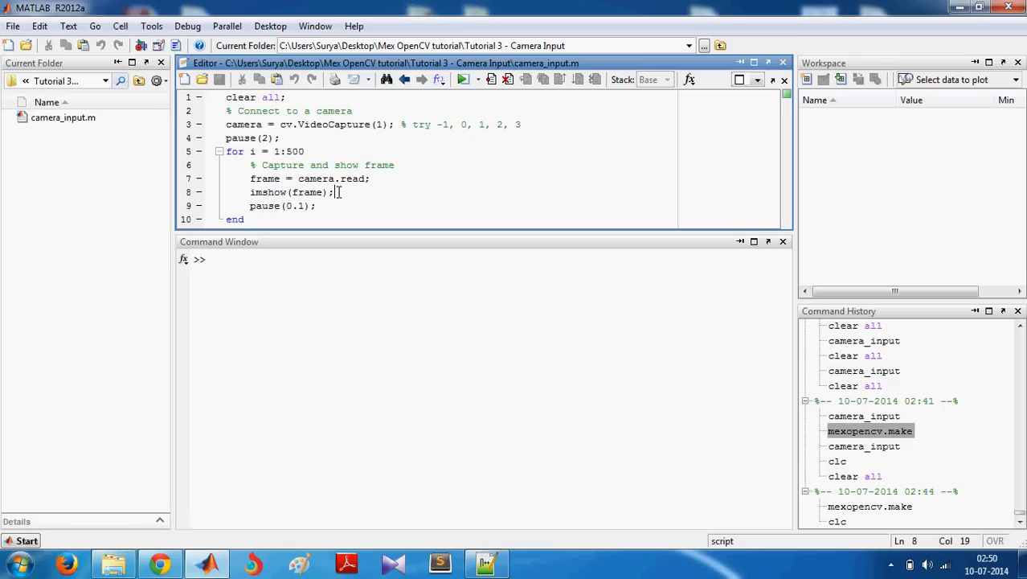
mouse_move(400, 199)
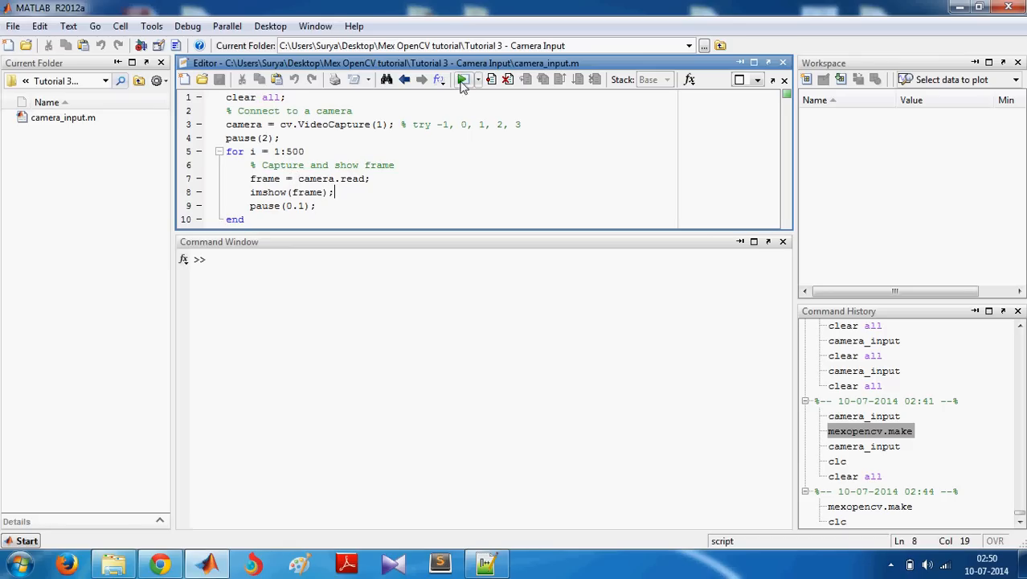
mouse_move(463, 79)
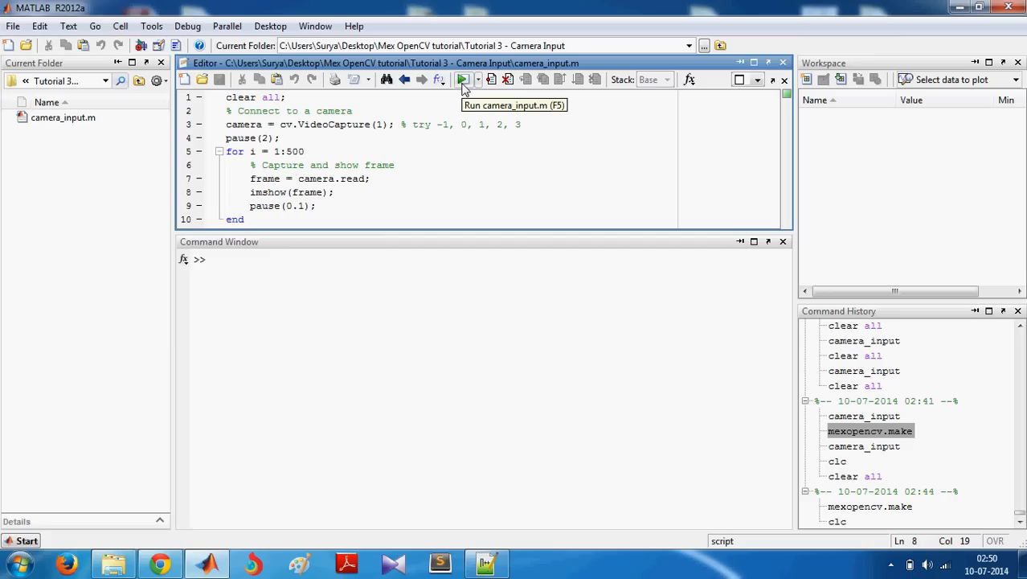
Run camera_input.m so the webcam capture loop starts
left_click(462, 79)
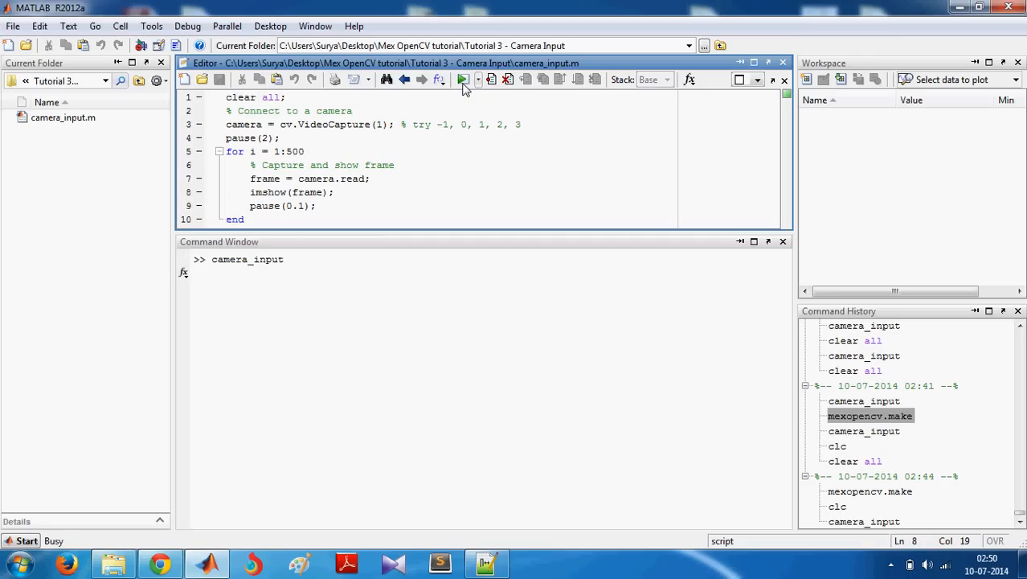